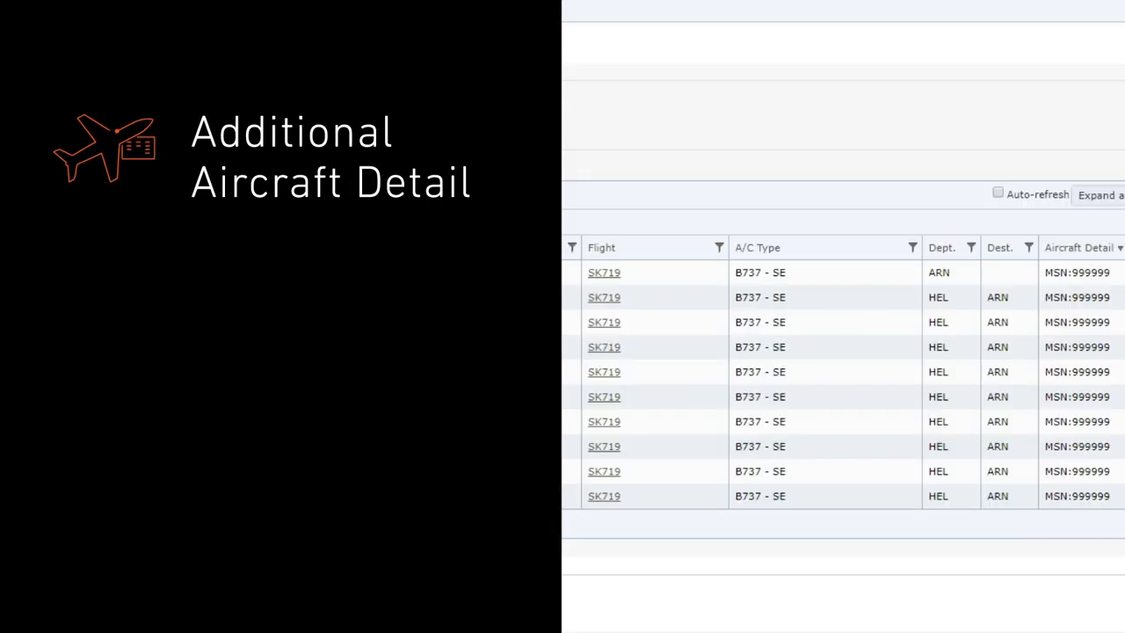
- Highlight the Flight column header to emphasise the SK719 B737 flight numbers
left_click(601, 246)
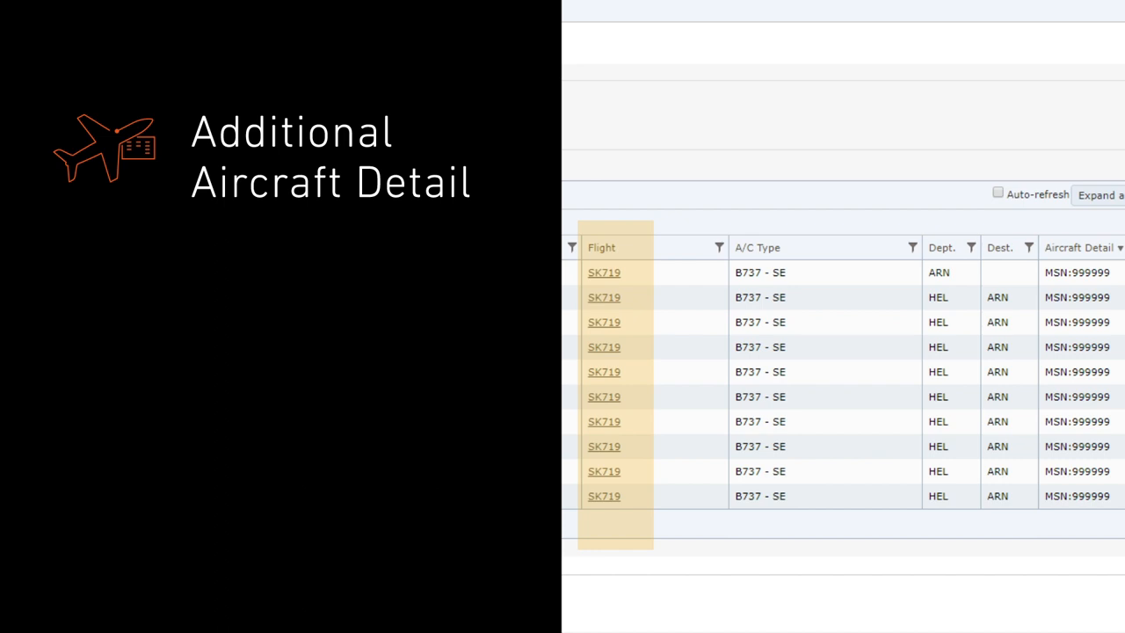